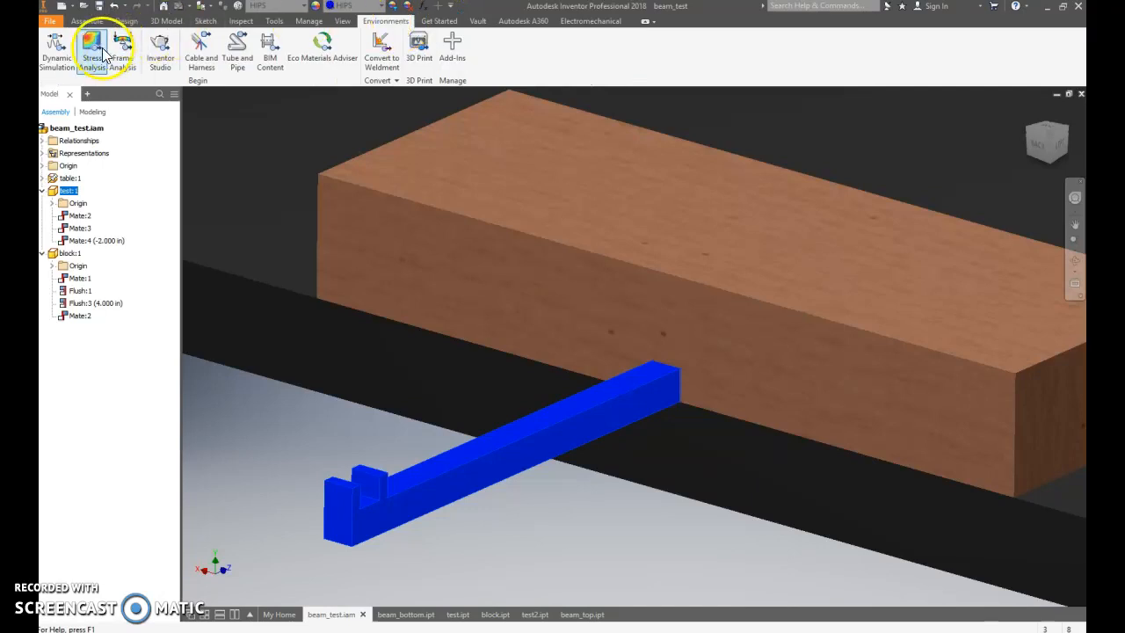
# Step: Start a static stress analysis study of the beam_test assembly
pyautogui.click(91, 50)
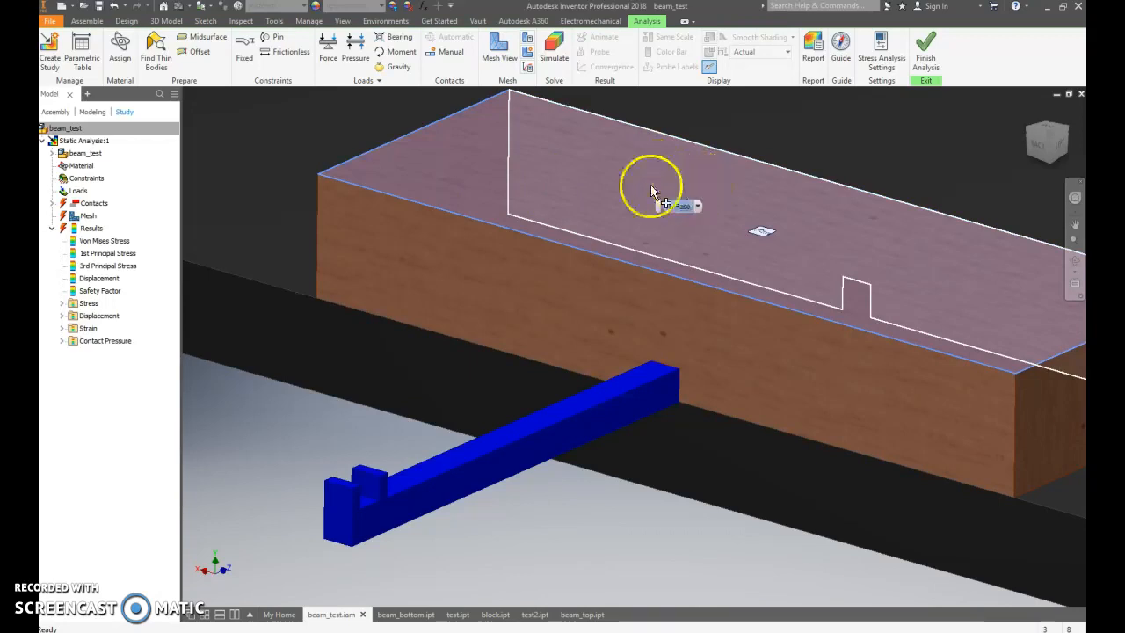
pyautogui.moveTo(552, 161)
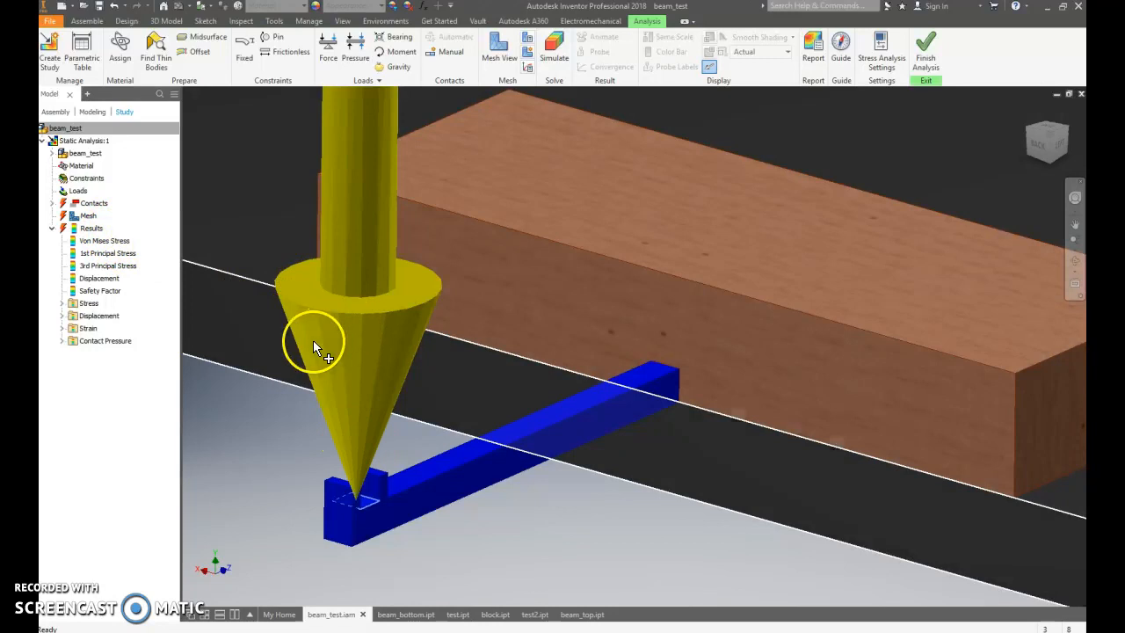
# Step: Set the force load on the beam's free end to a magnitude of 3
pyautogui.click(327, 51)
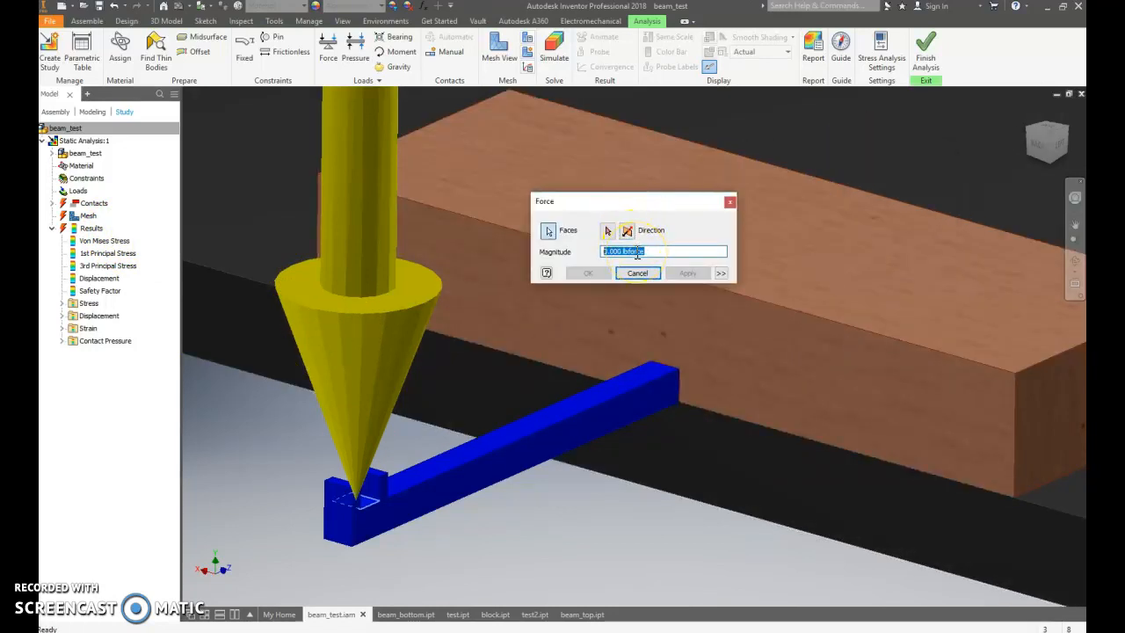
pyautogui.write('3')
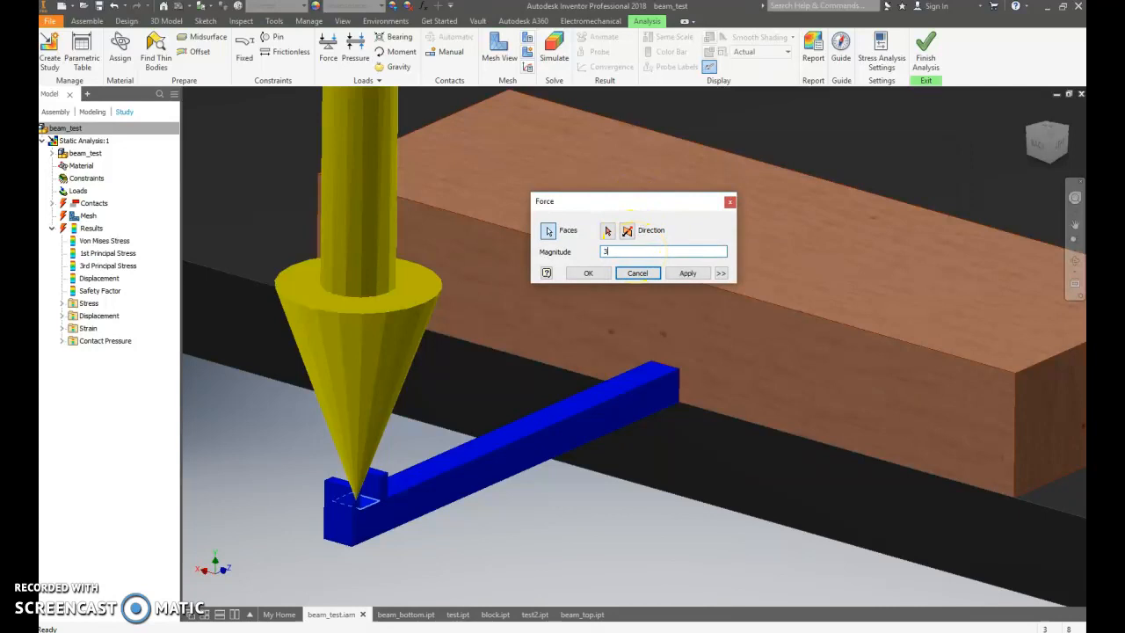
pyautogui.click(688, 273)
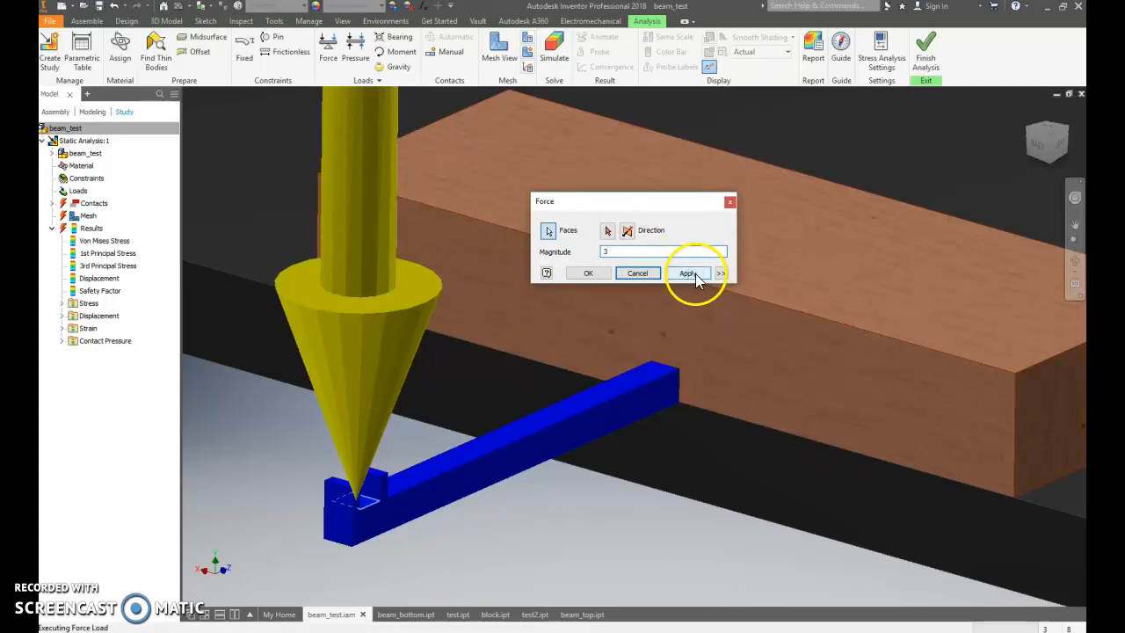
pyautogui.click(687, 272)
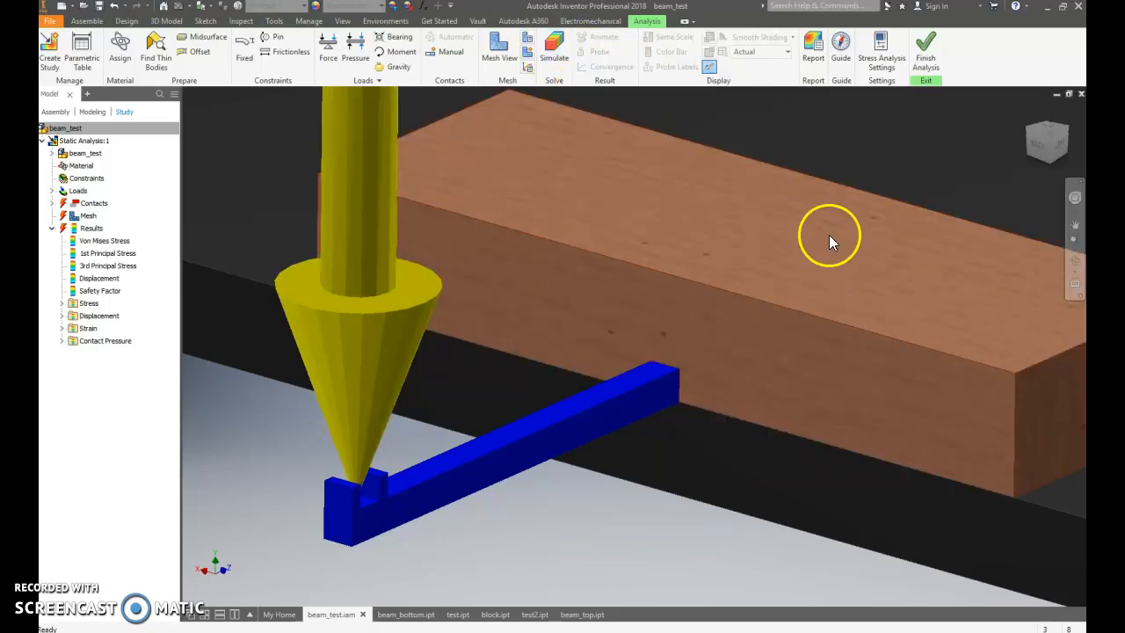
# Step: Attempt to simulate, dismiss the missing-constraint warning, and fix the table's top face
pyautogui.click(556, 50)
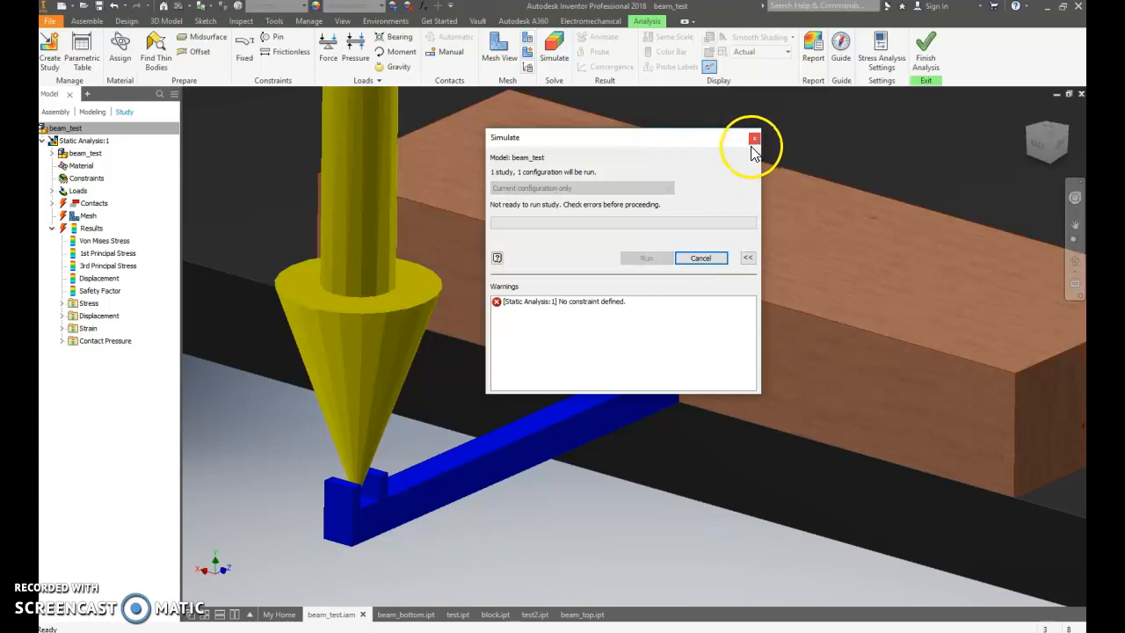
pyautogui.click(754, 137)
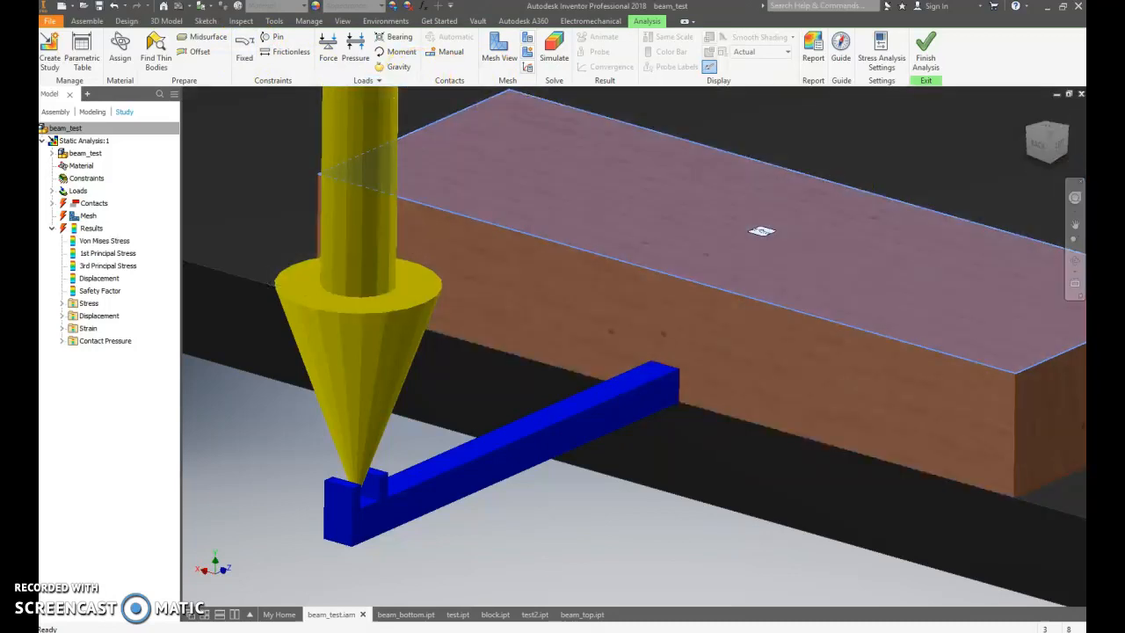
pyautogui.click(244, 51)
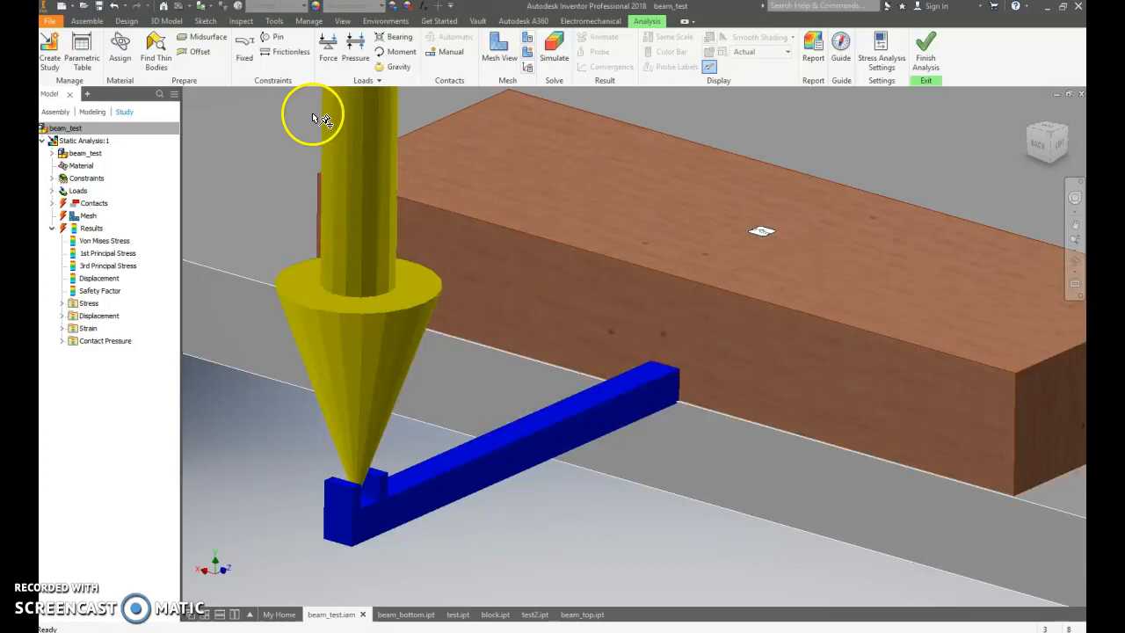
# Step: Run the static simulation, giving von Mises stress on the beam peaking near 1.635 ksi
pyautogui.click(554, 44)
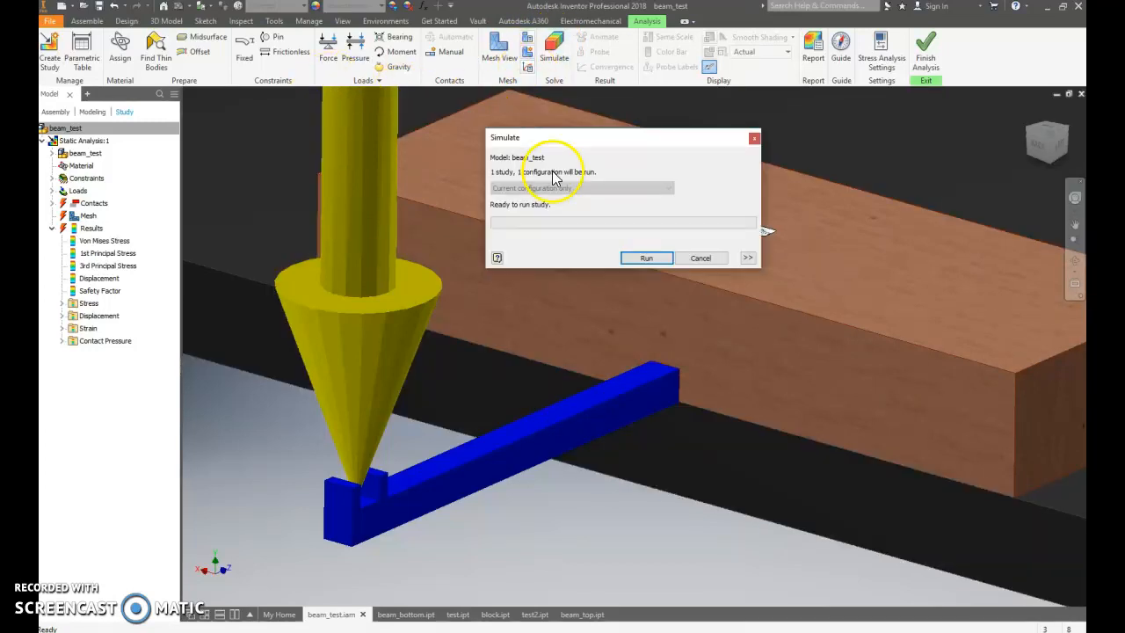
pyautogui.click(647, 256)
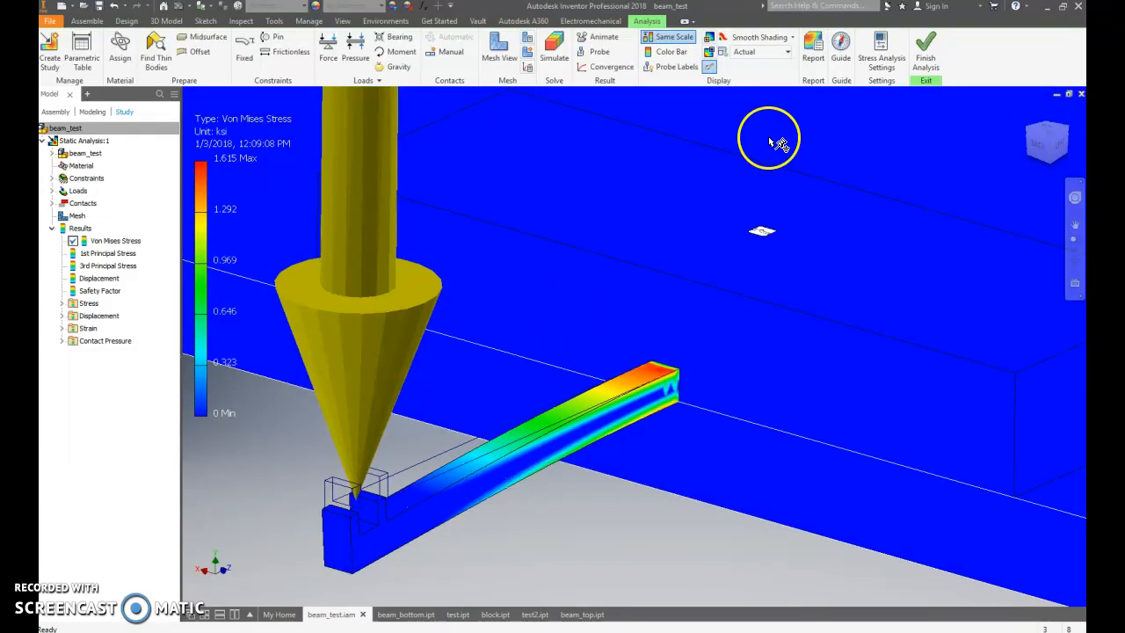
pyautogui.click(787, 51)
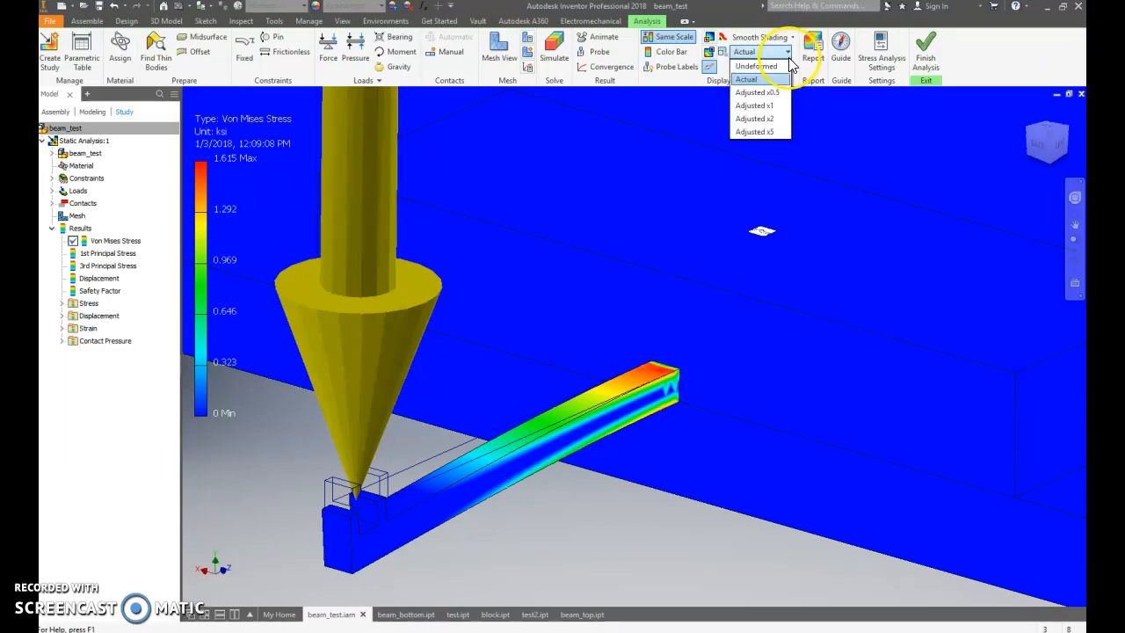
pyautogui.click(754, 106)
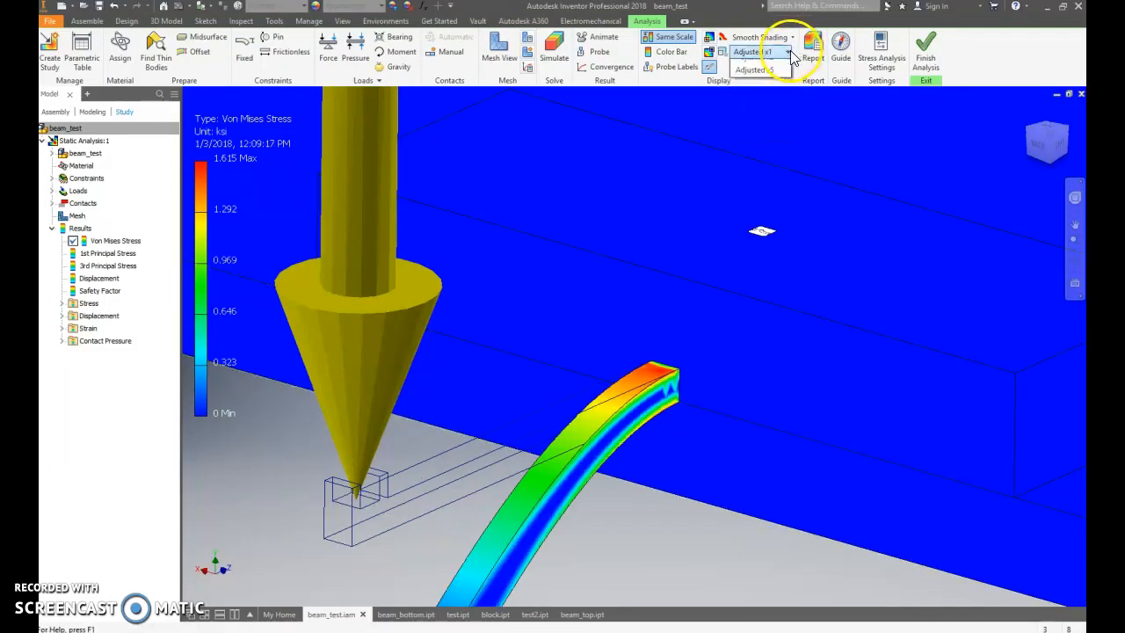
pyautogui.click(789, 51)
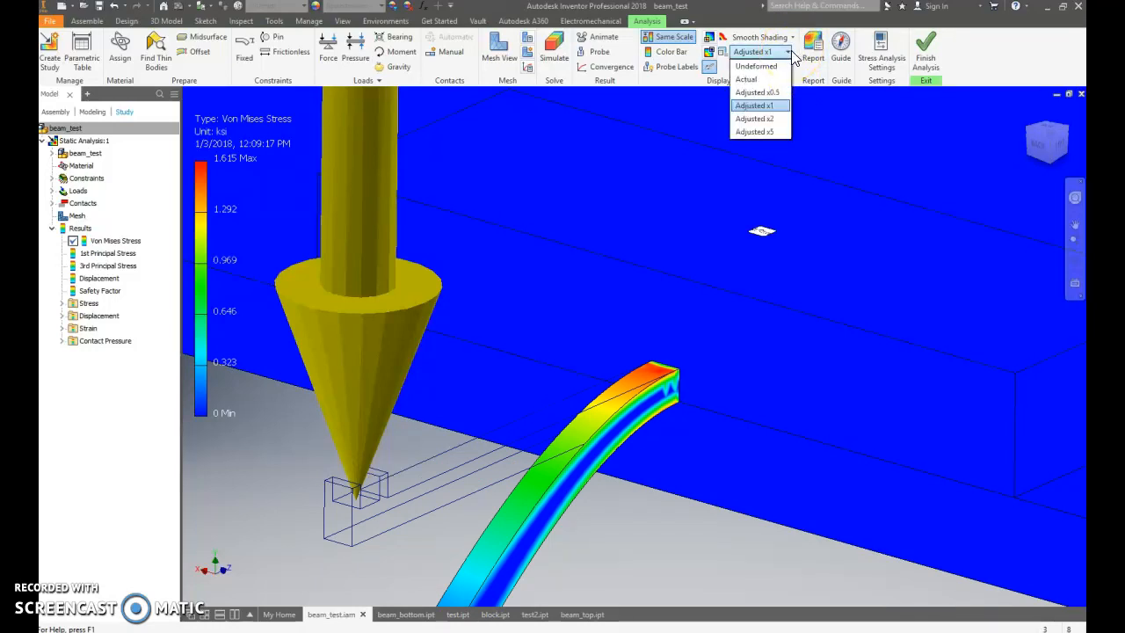
pyautogui.moveTo(756, 80)
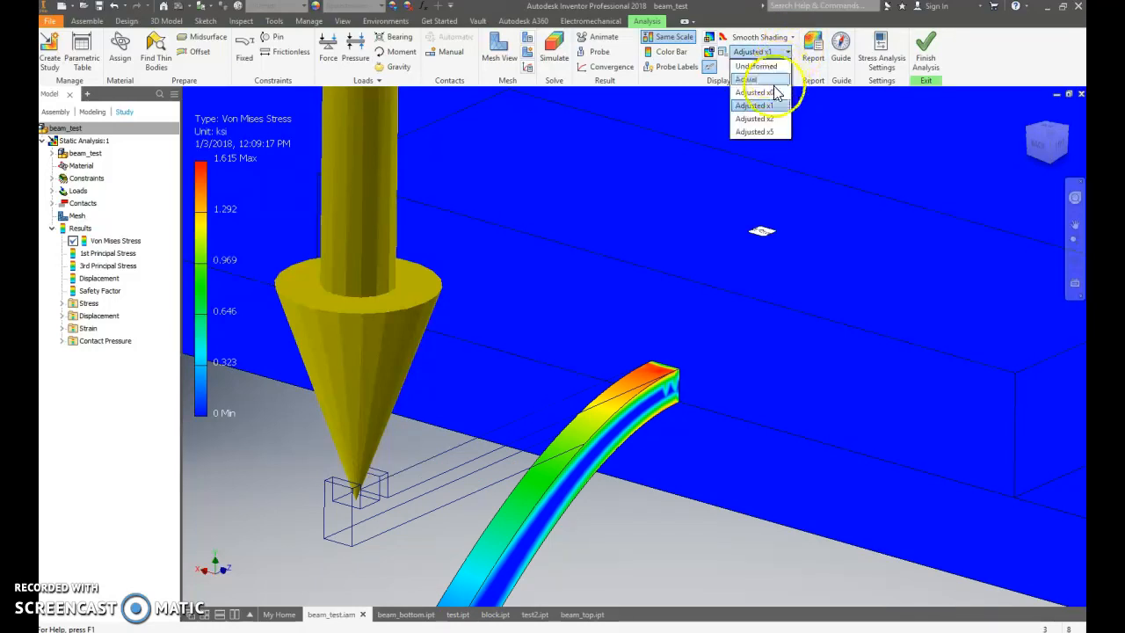
pyautogui.click(753, 91)
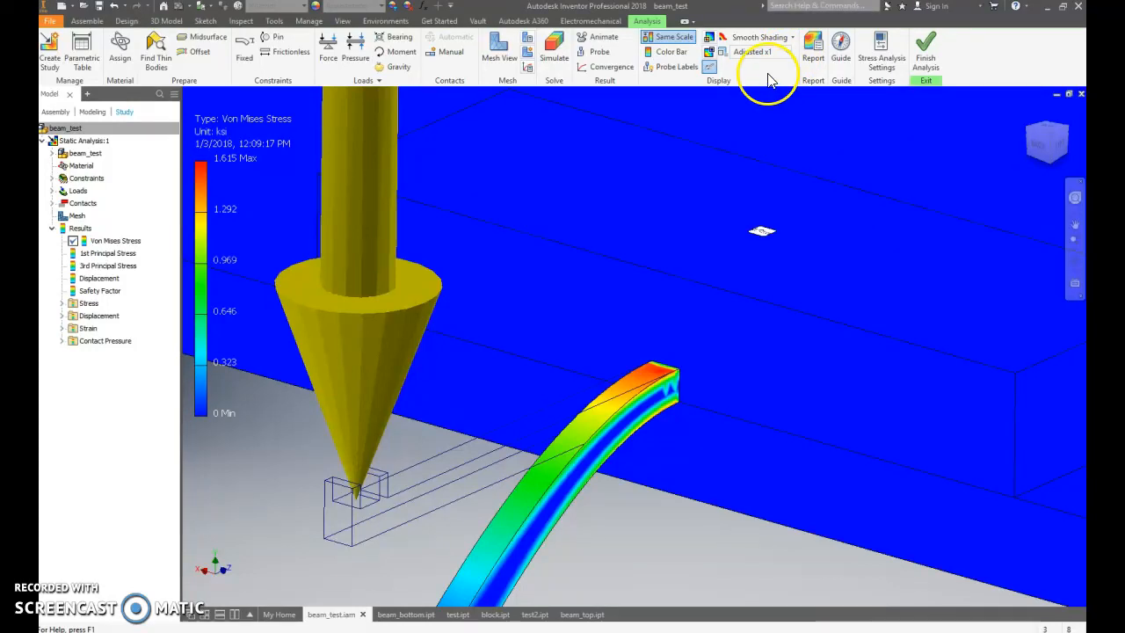
pyautogui.click(759, 50)
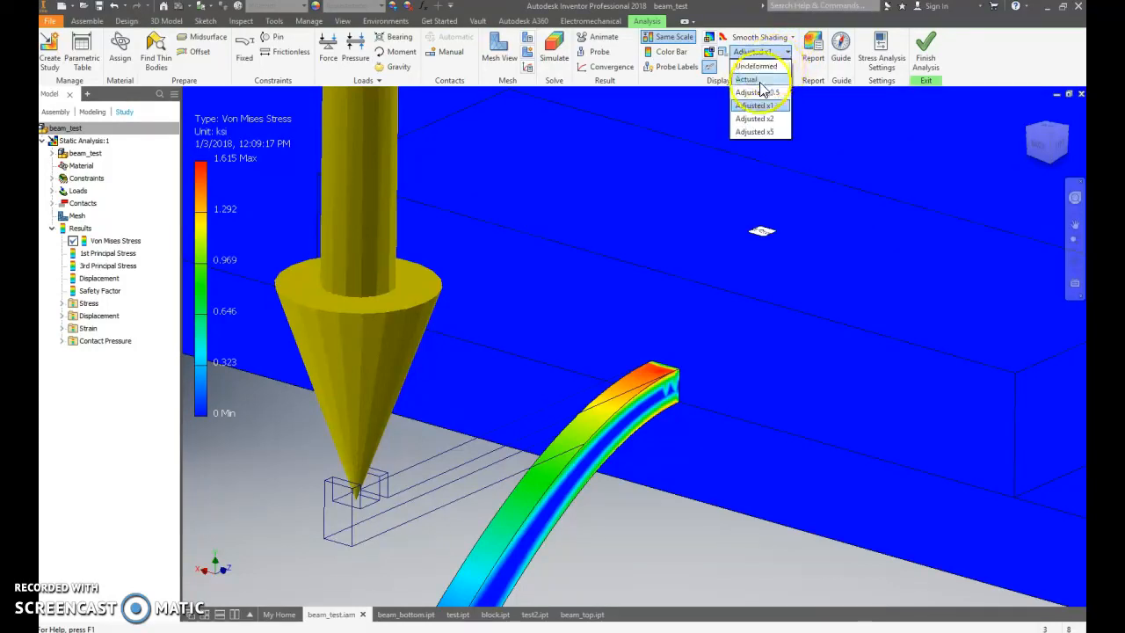
pyautogui.click(745, 79)
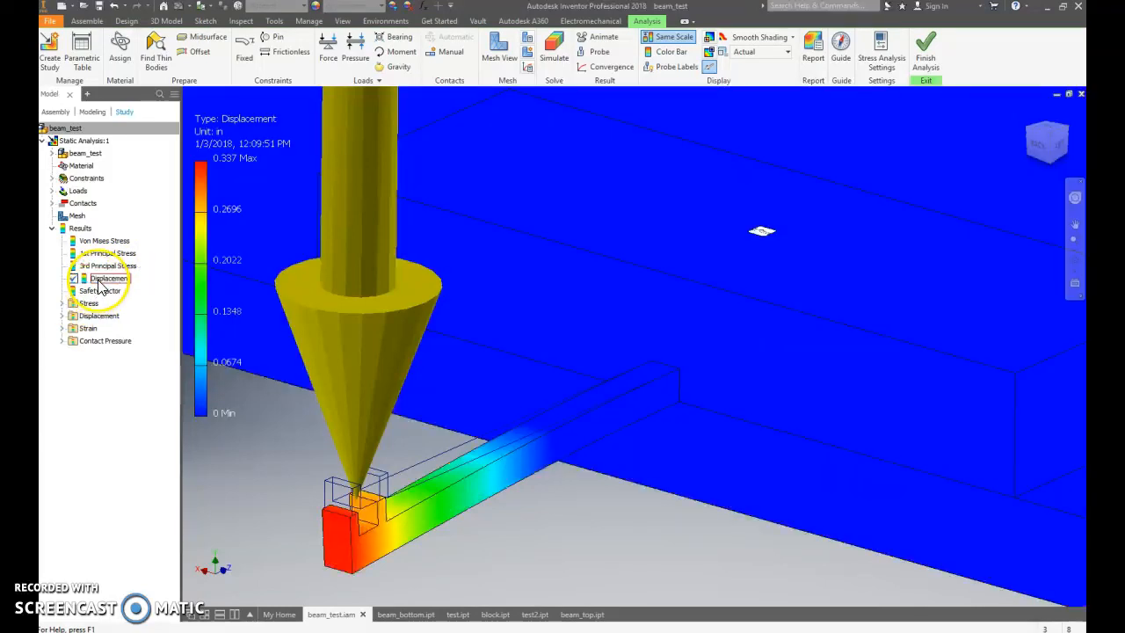
pyautogui.click(109, 278)
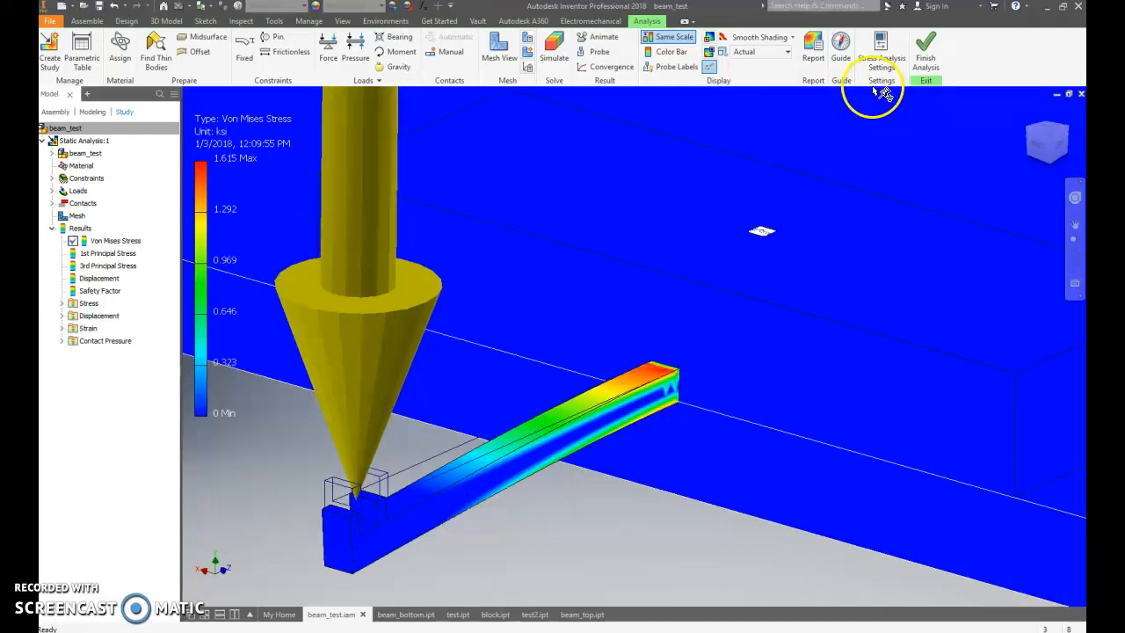
pyautogui.moveTo(924, 49)
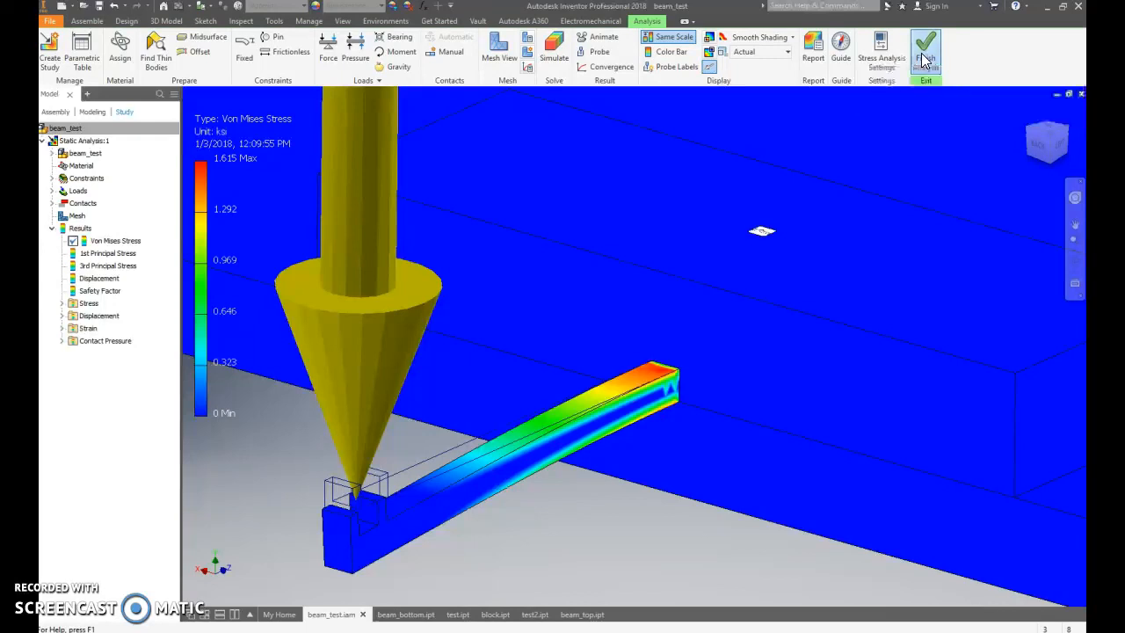
# Step: Finish the analysis and review the HIPS material's physical properties in the Material Browser
pyautogui.click(924, 50)
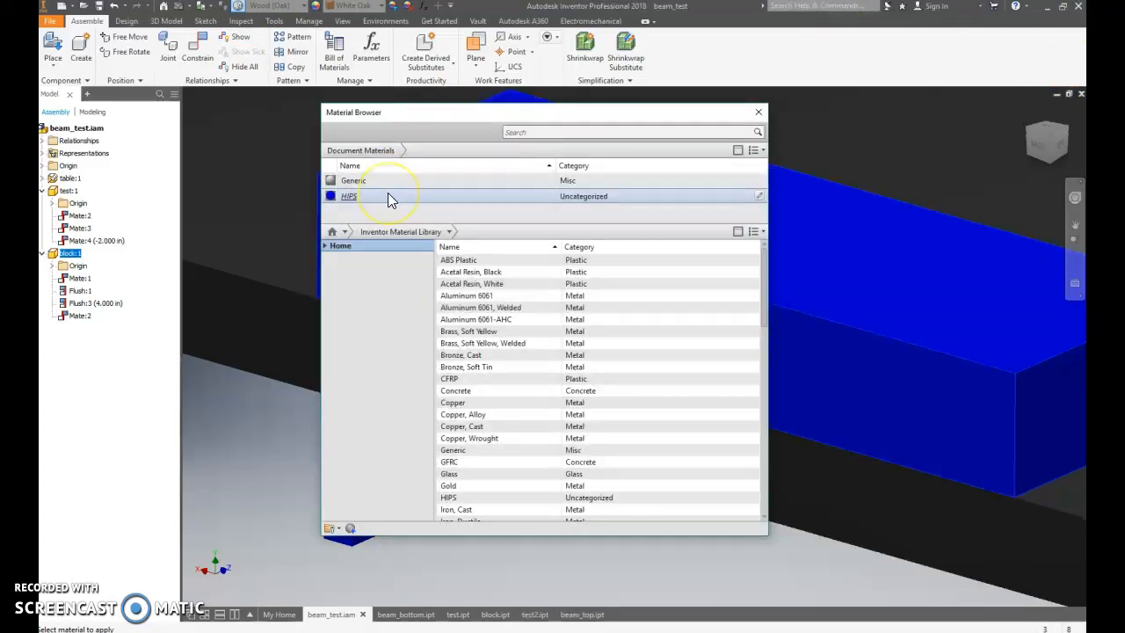
pyautogui.click(390, 197)
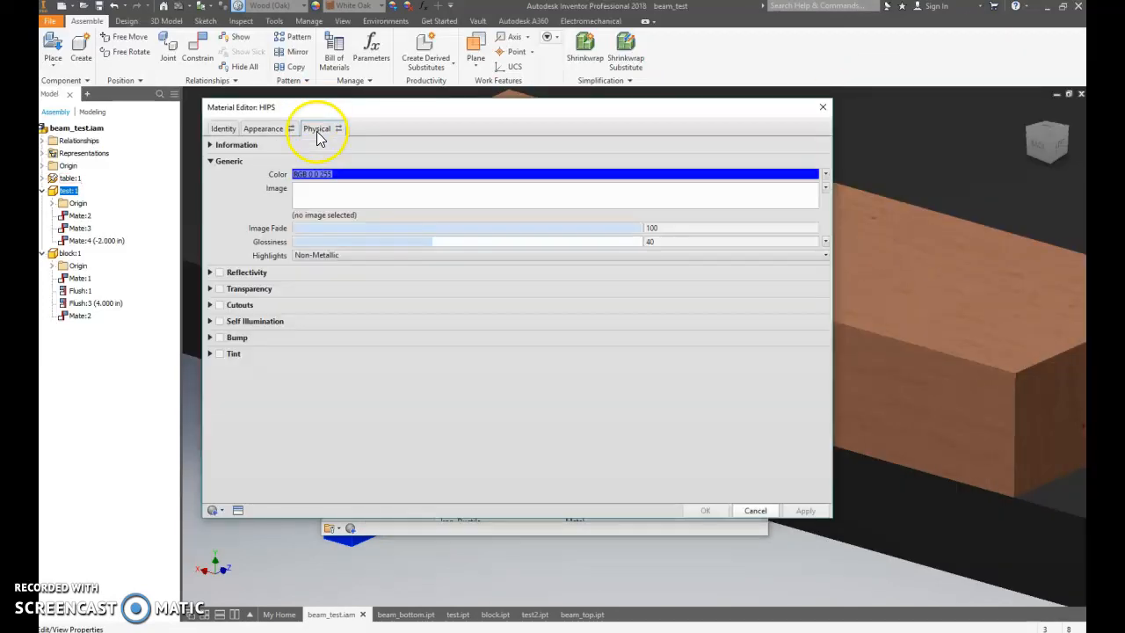
pyautogui.click(316, 128)
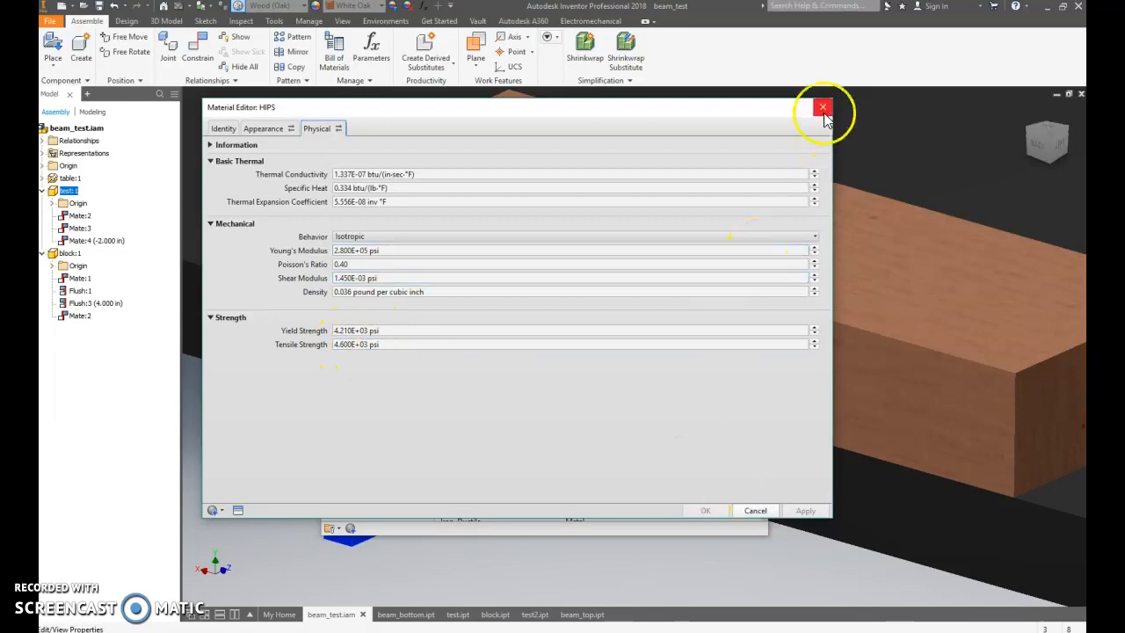
pyautogui.click(822, 107)
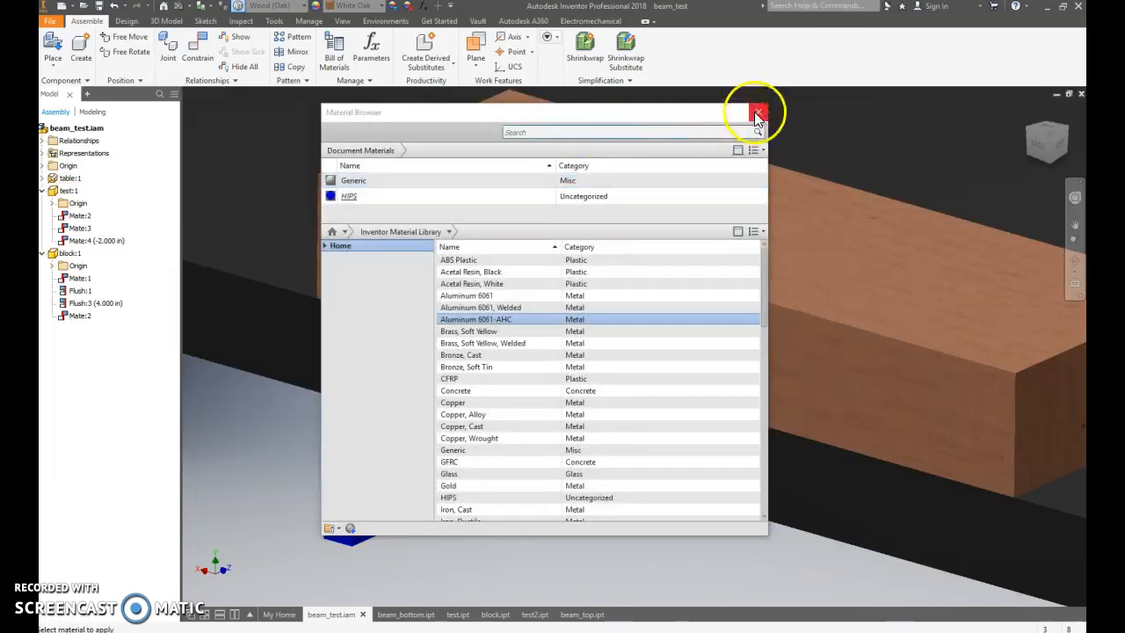
# Step: Close the material list, re-enter Stress Analysis and re-run the static simulation
pyautogui.click(757, 113)
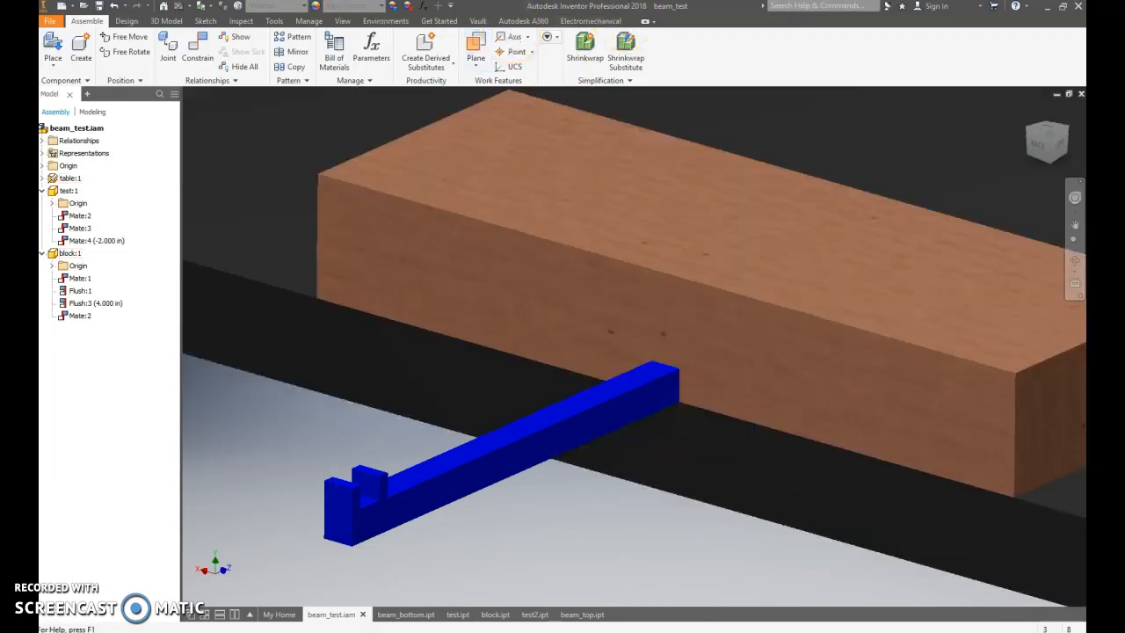
pyautogui.click(385, 21)
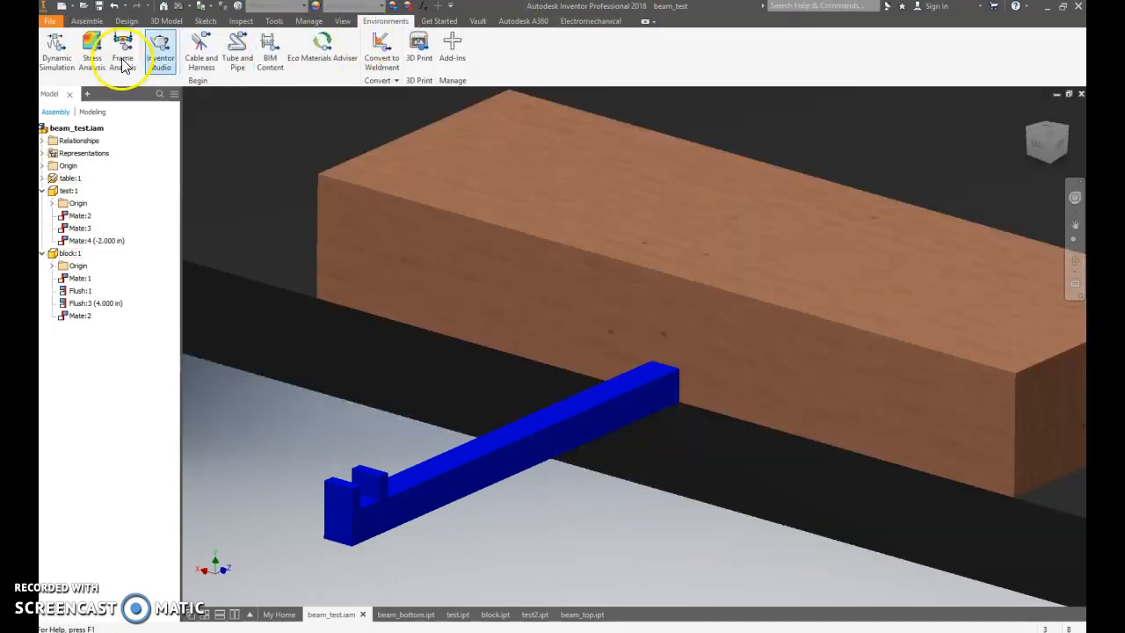
pyautogui.click(91, 49)
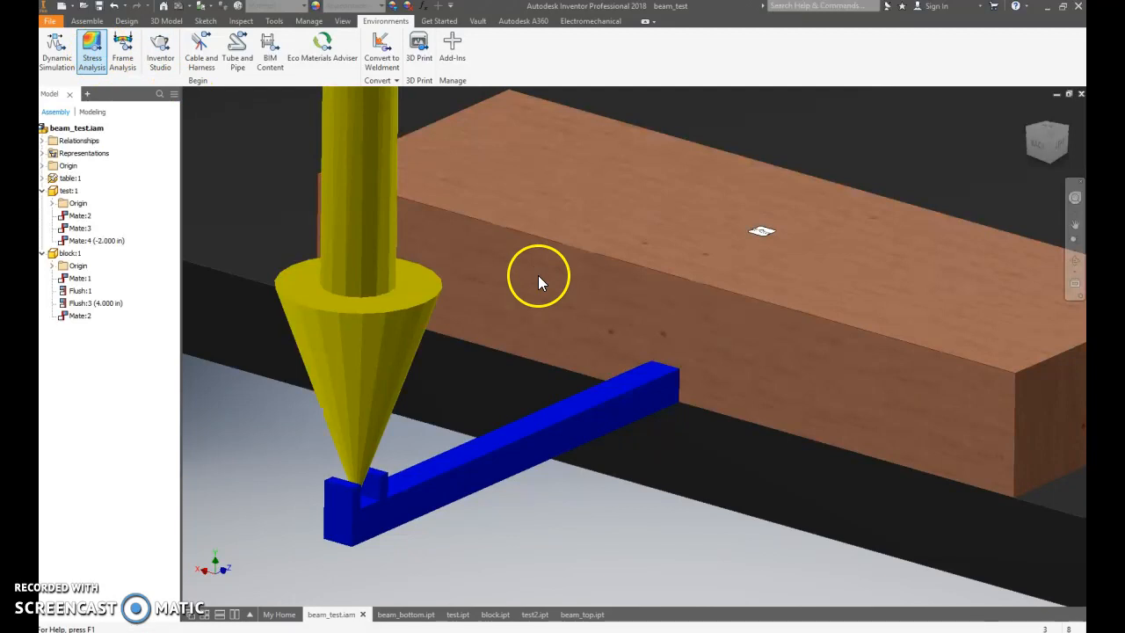
pyautogui.click(91, 49)
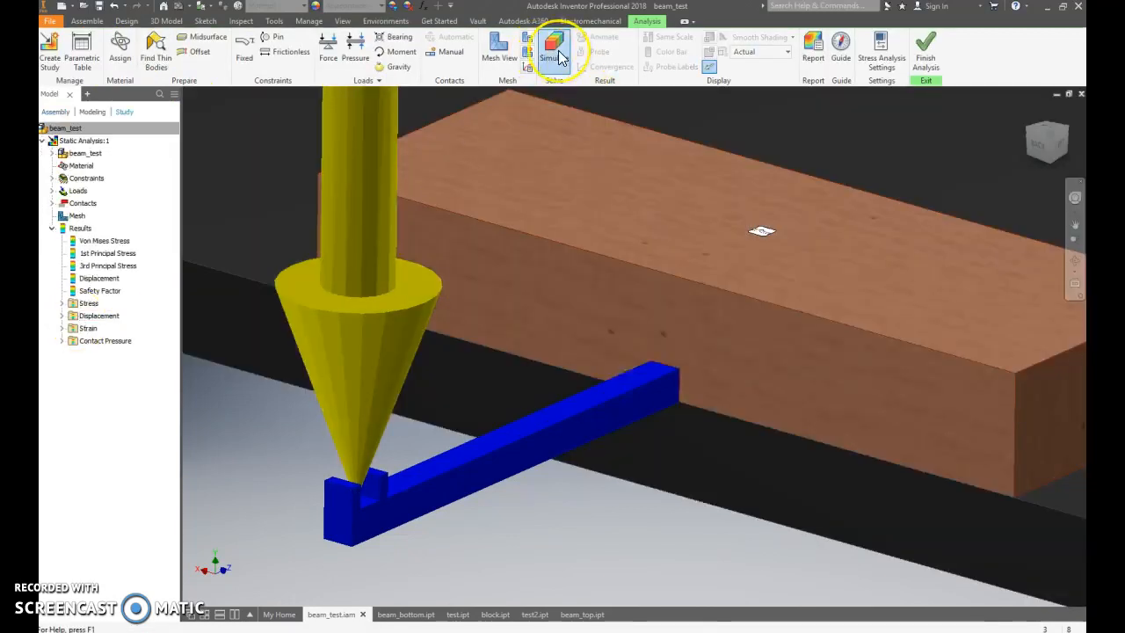
pyautogui.click(552, 49)
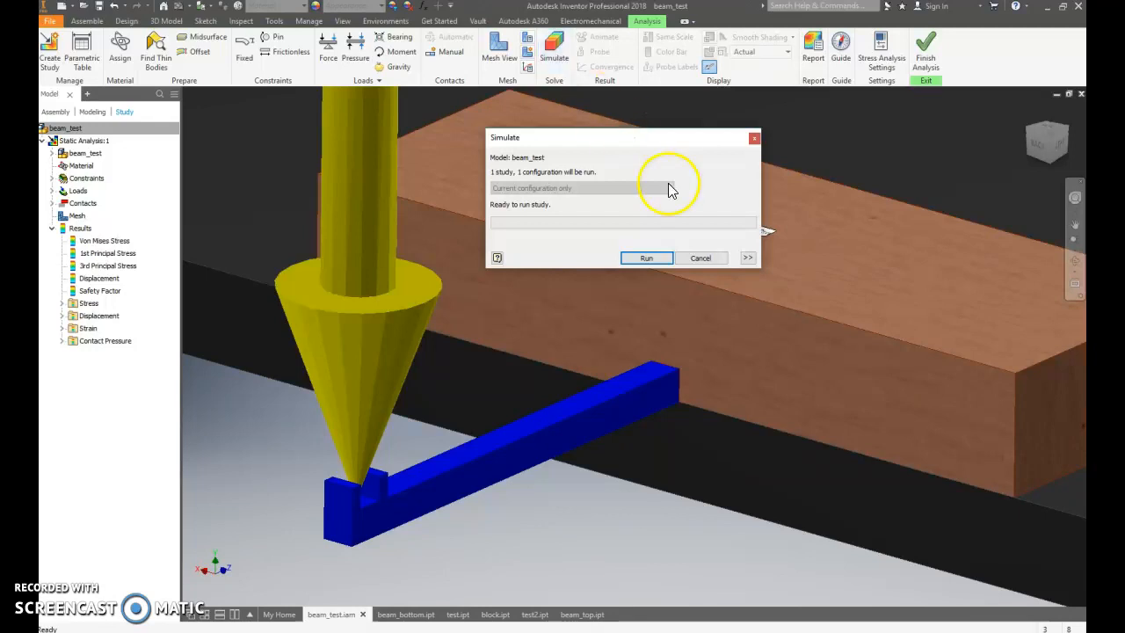
pyautogui.click(647, 257)
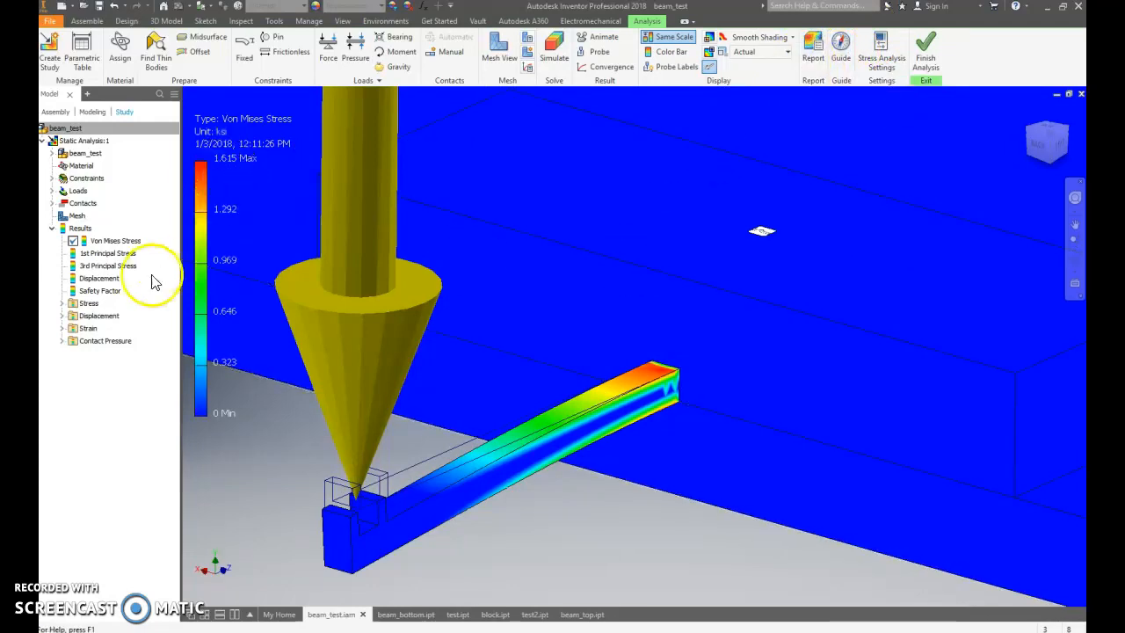
# Step: Display the X then Y displacement results, Y peaking at 0.3346 in
pyautogui.click(63, 317)
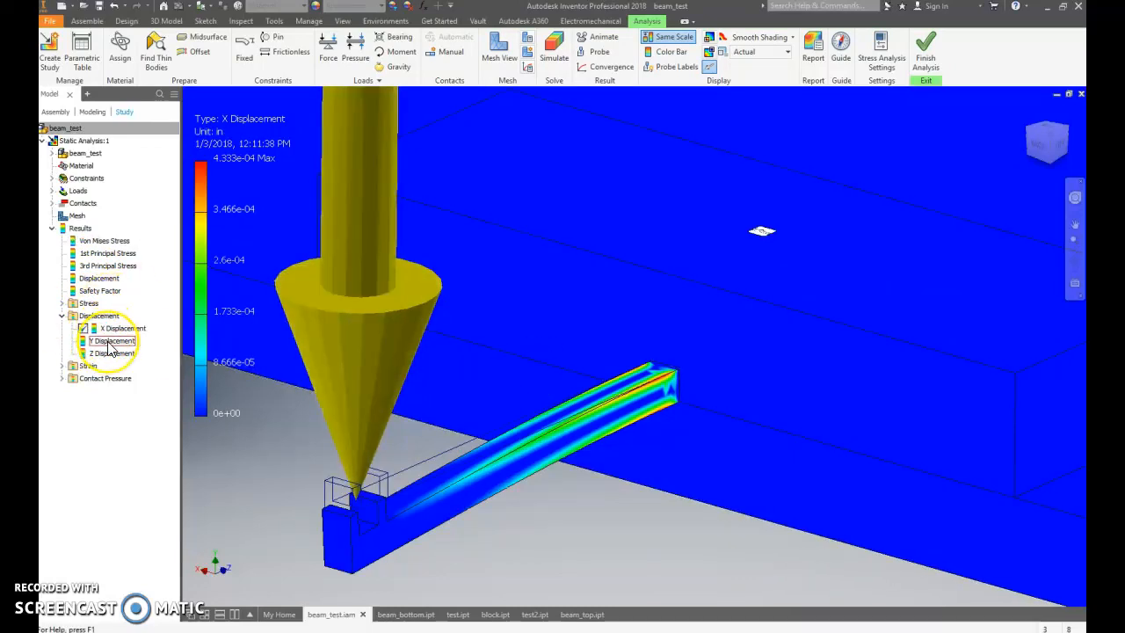
pyautogui.click(114, 341)
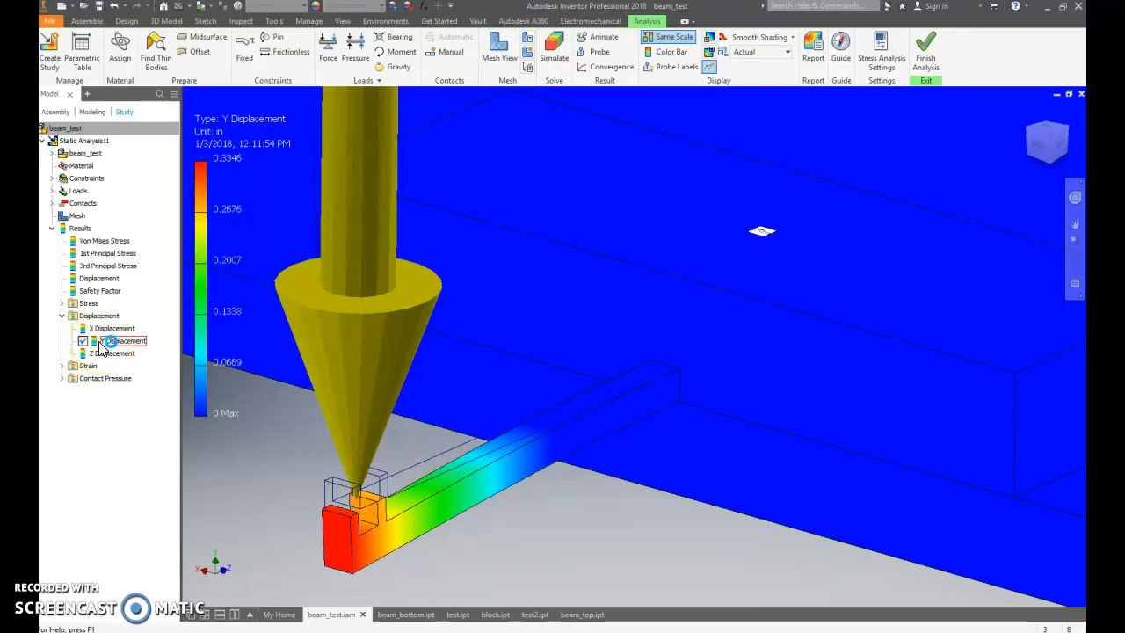
pyautogui.click(119, 341)
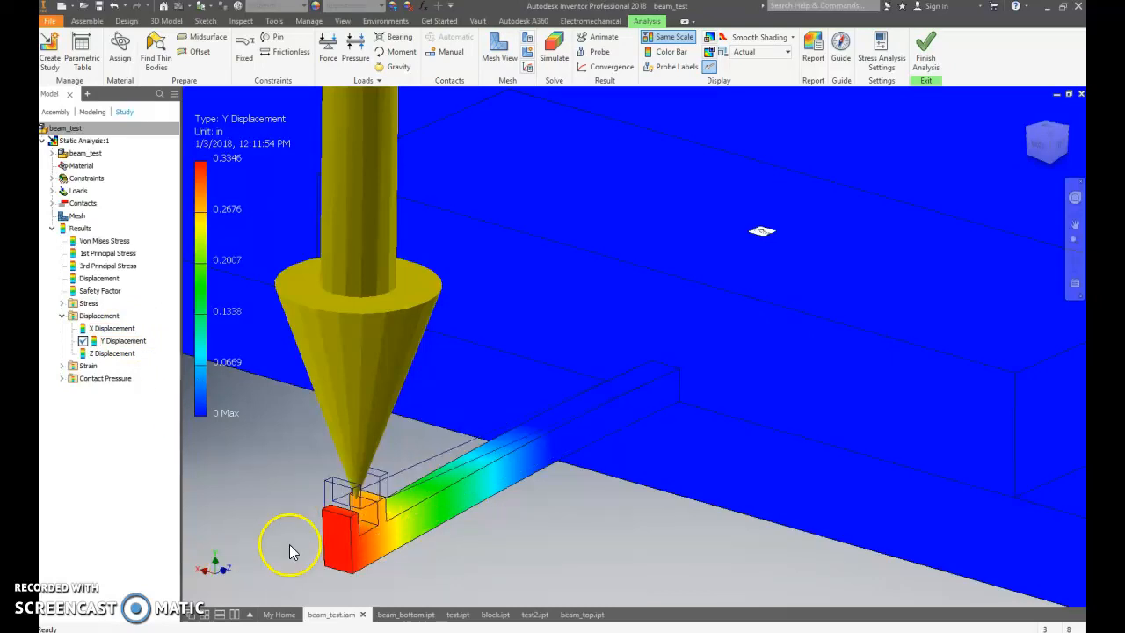
pyautogui.moveTo(405, 394)
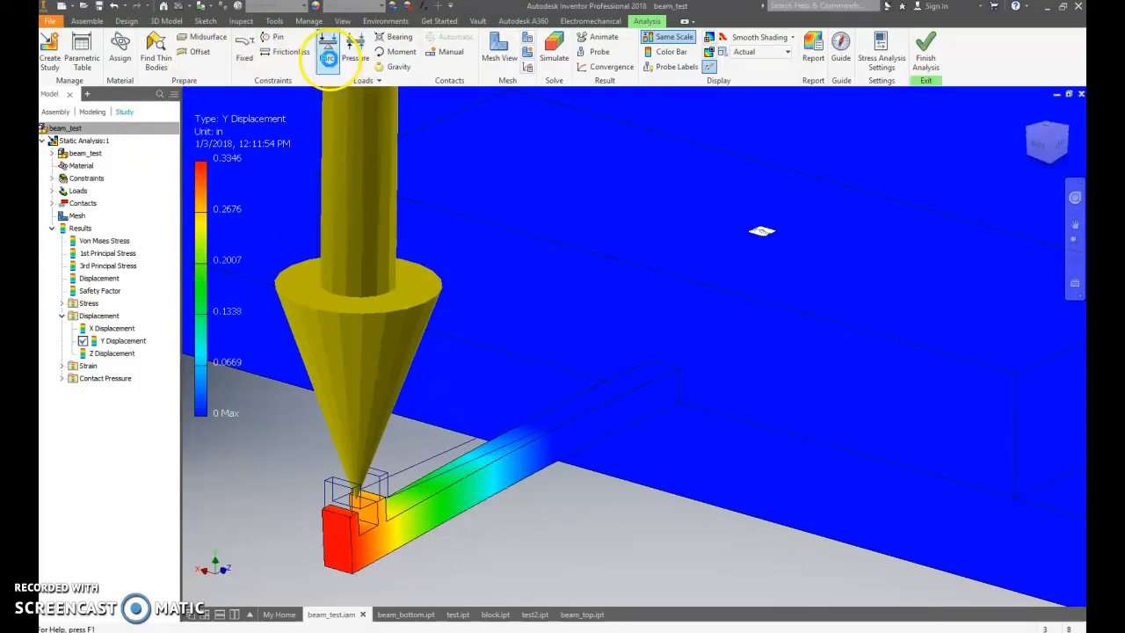
# Step: Cancel the new force, edit the existing beam-end force to magnitude 6, and ready the simulation
pyautogui.click(326, 45)
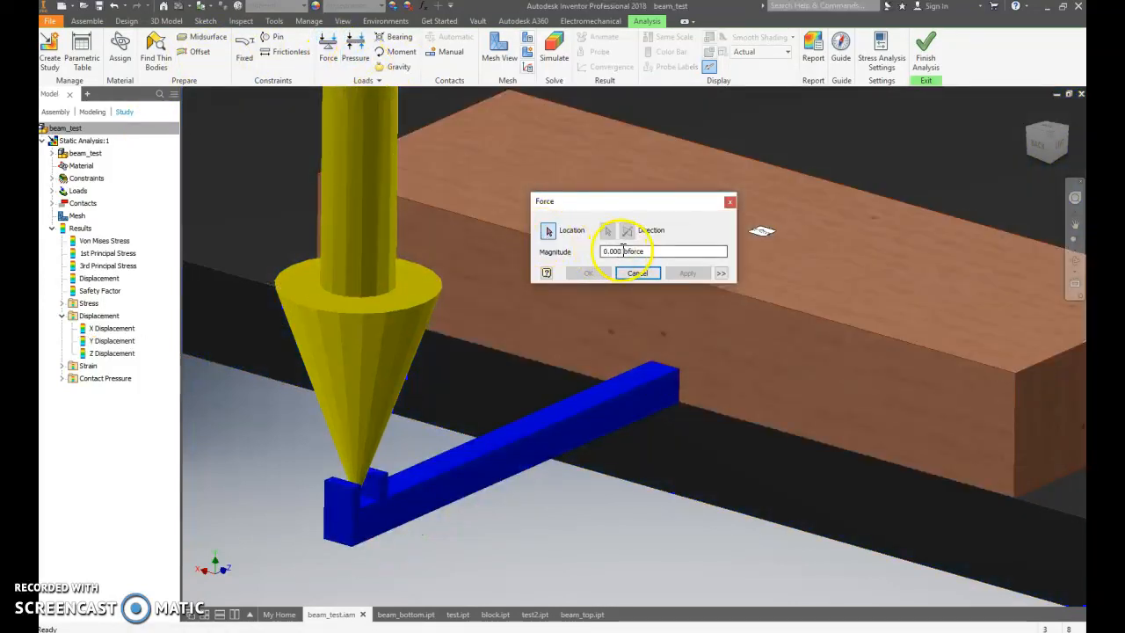
pyautogui.write('6')
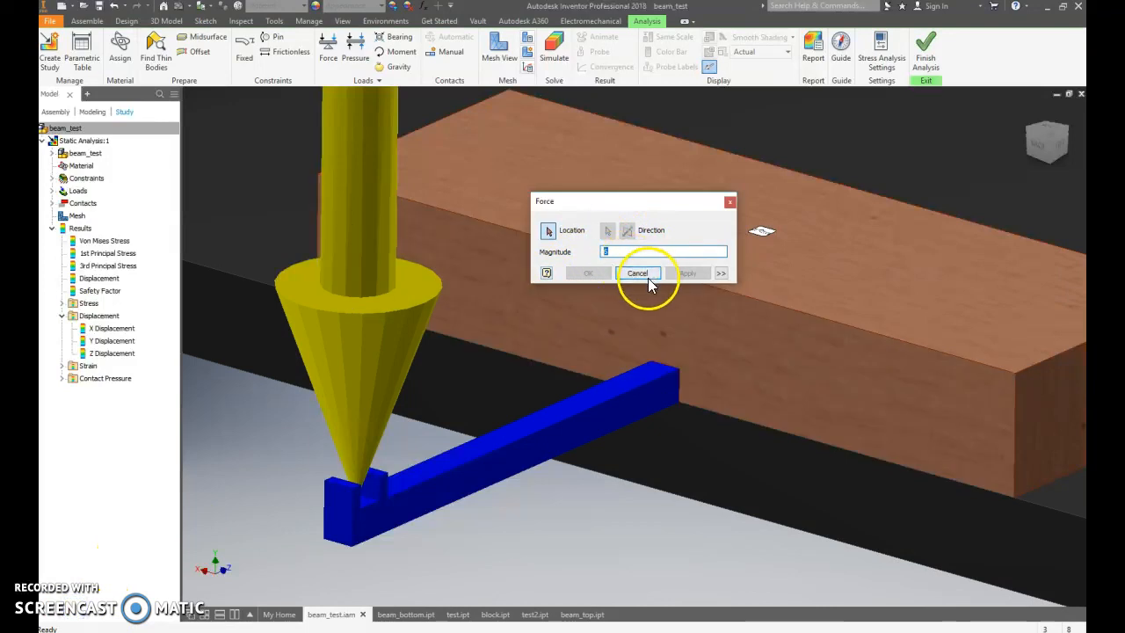
pyautogui.click(637, 272)
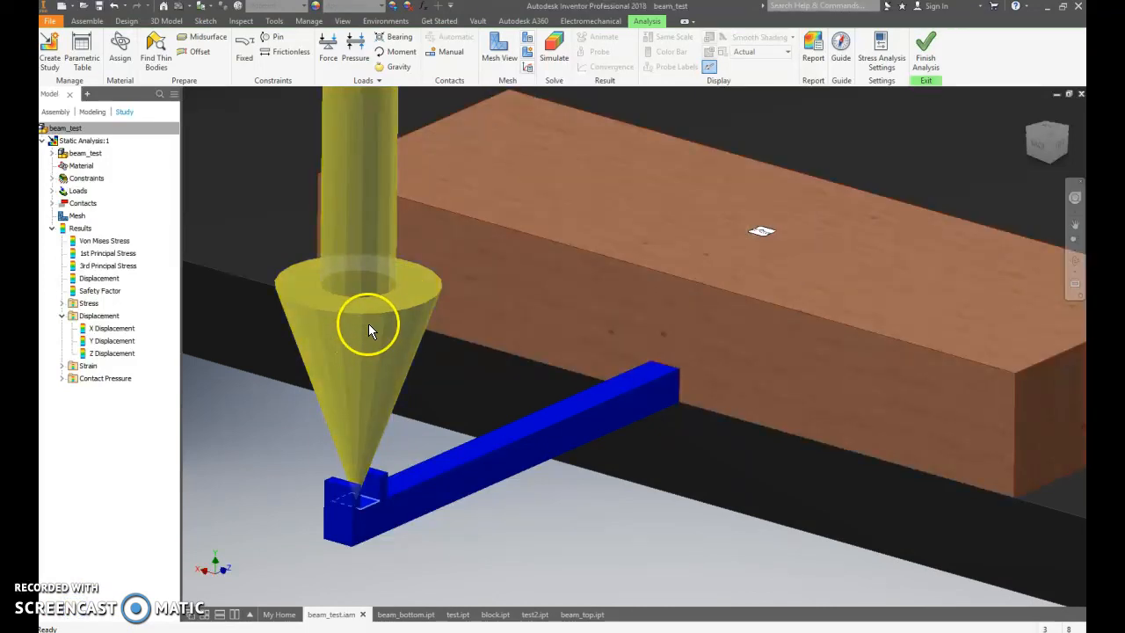
pyautogui.moveTo(369, 299)
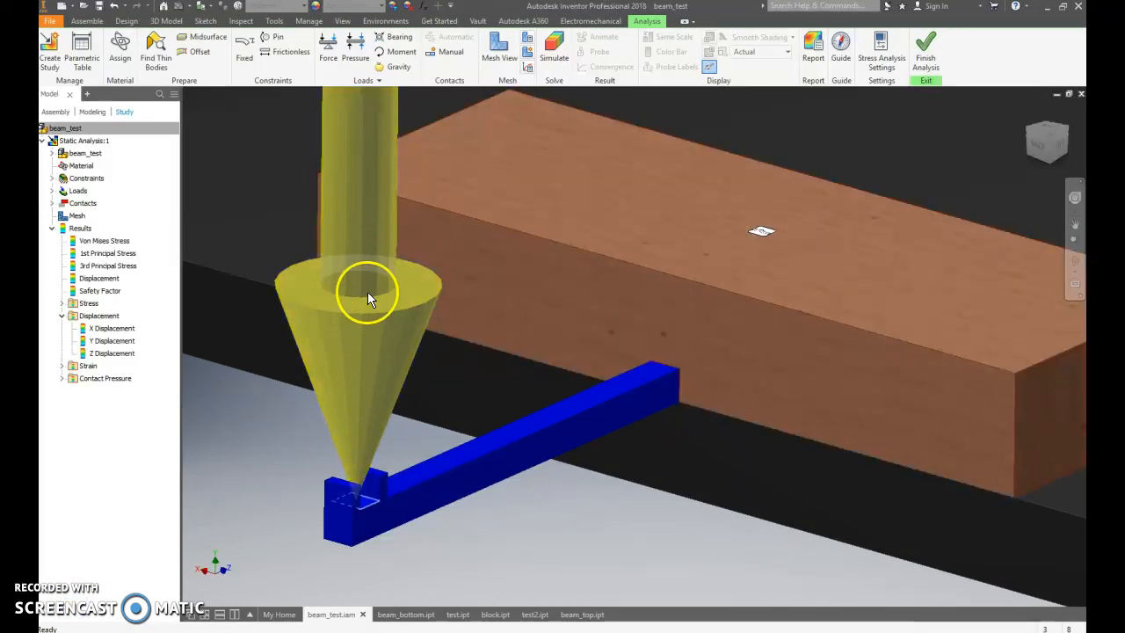
pyautogui.click(527, 443)
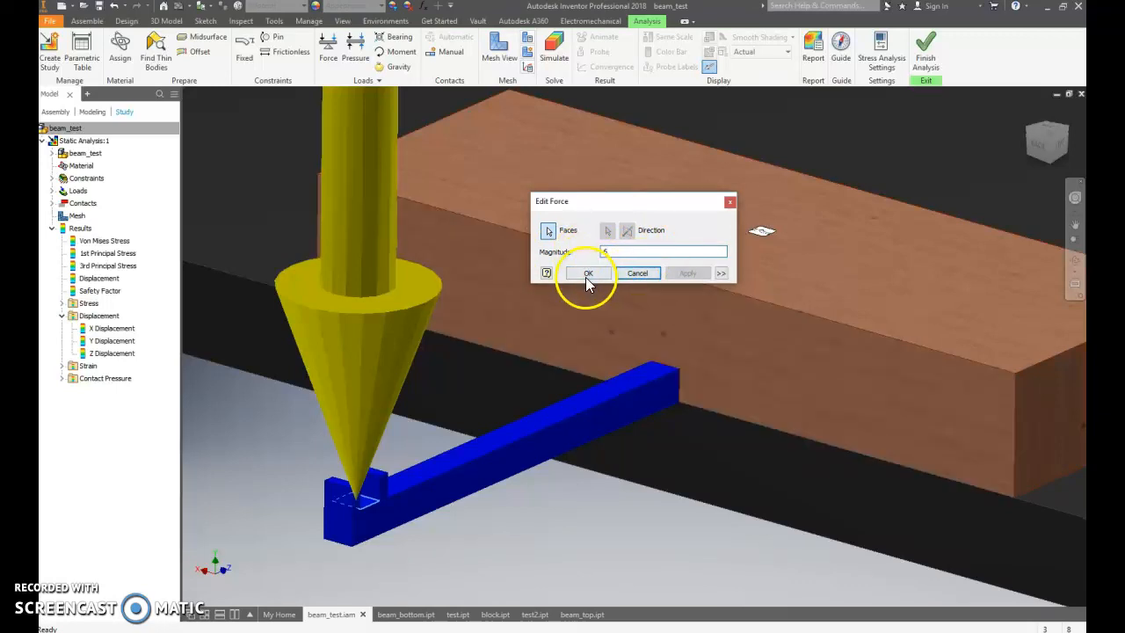
pyautogui.click(587, 273)
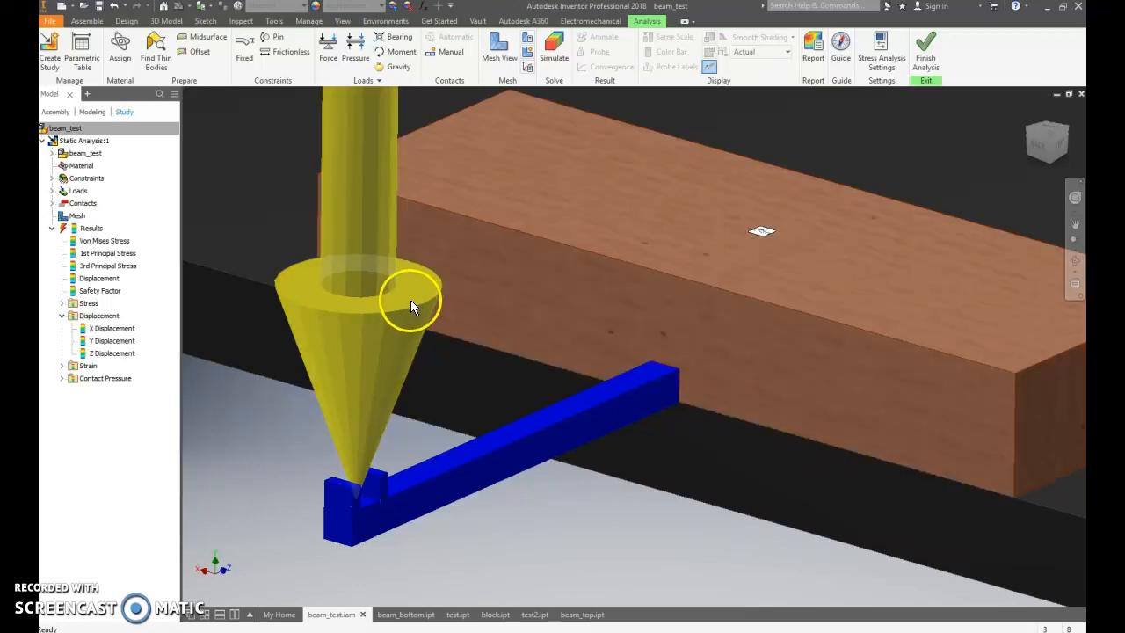
pyautogui.click(553, 51)
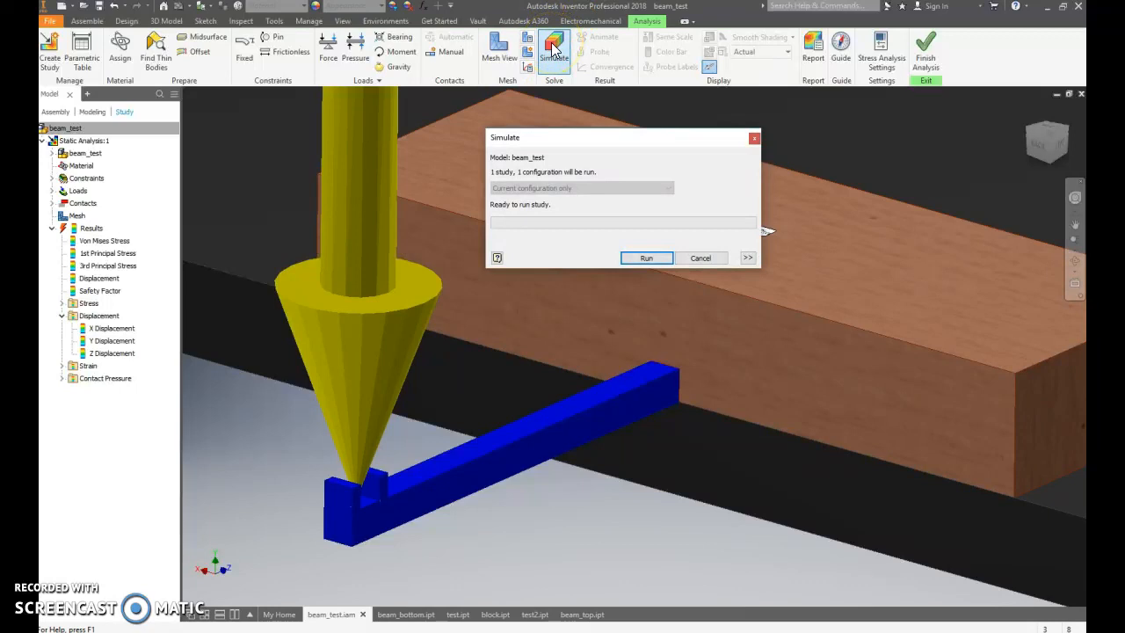
# Step: Rerun the simulation with the edited force, von Mises stress peaking at 3.23 ksi
pyautogui.click(646, 257)
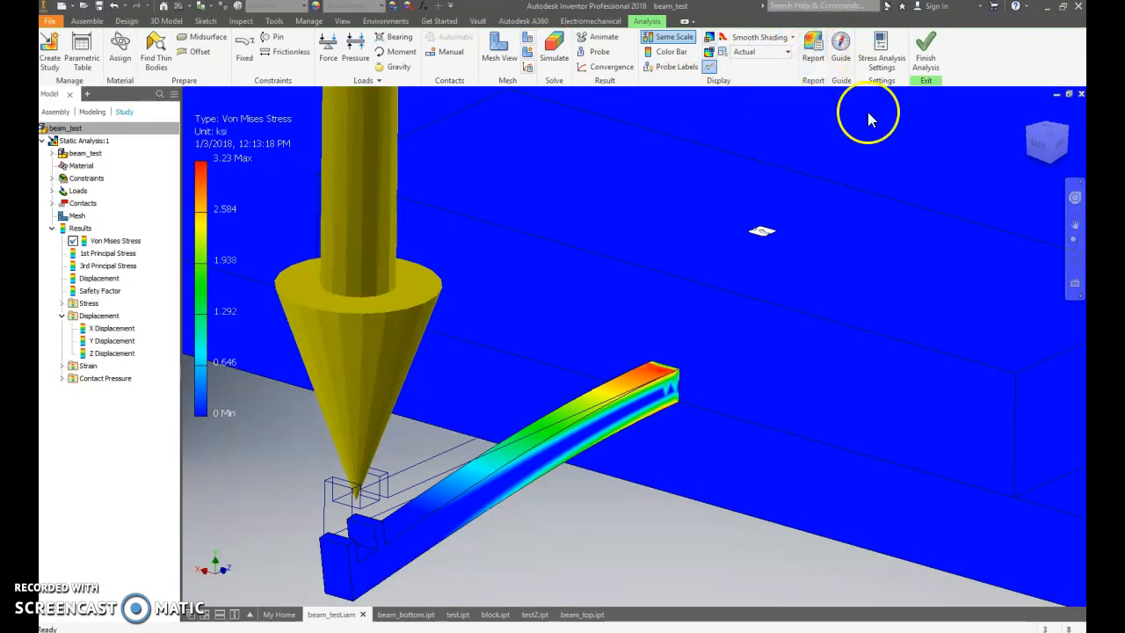
# Step: Generate a Complete stress analysis report, overwriting the earlier report file
pyautogui.click(812, 50)
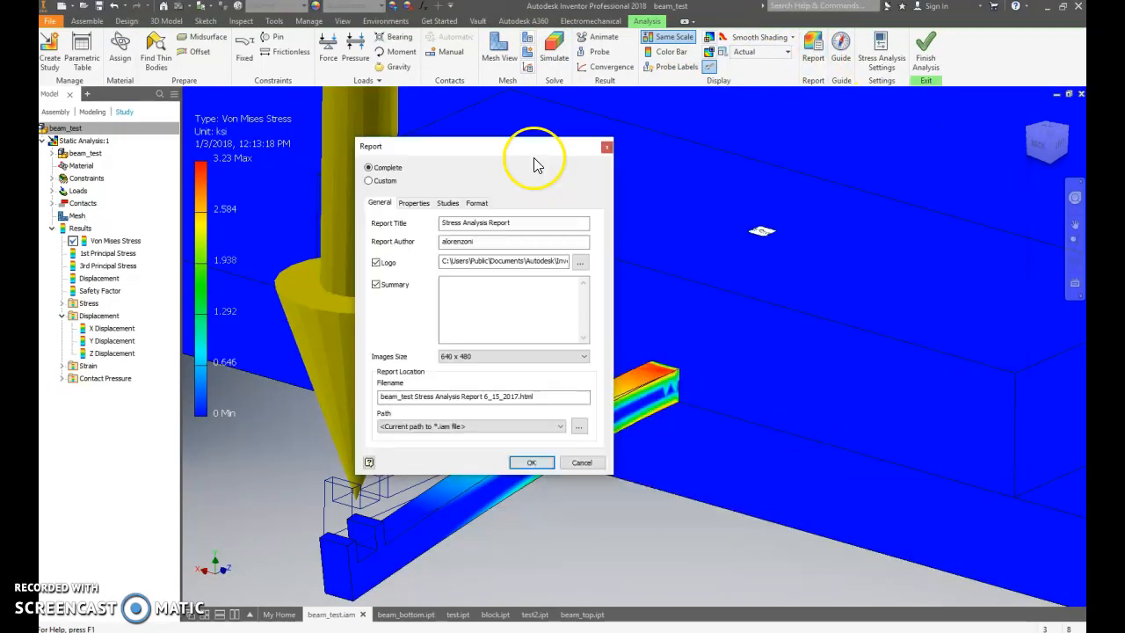
pyautogui.click(530, 463)
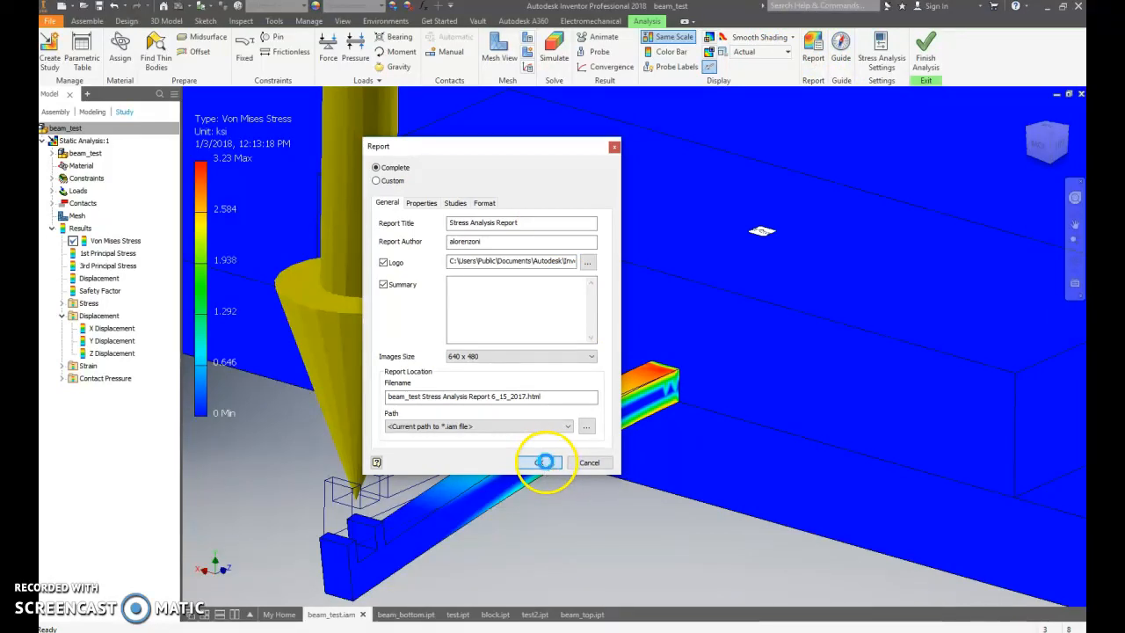
pyautogui.click(541, 462)
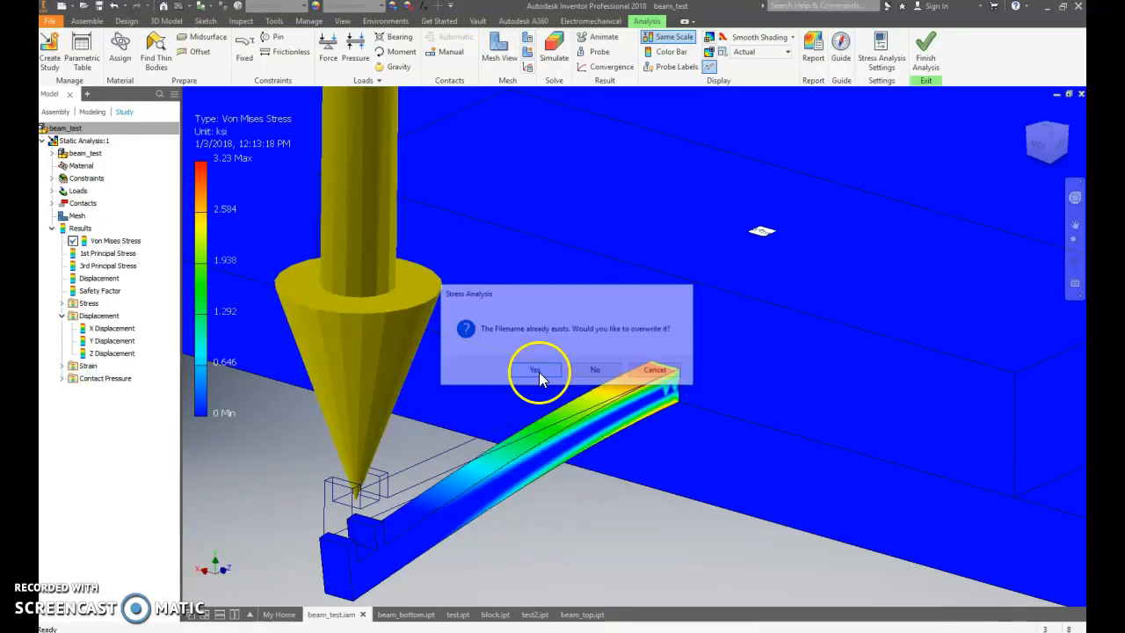
pyautogui.click(534, 369)
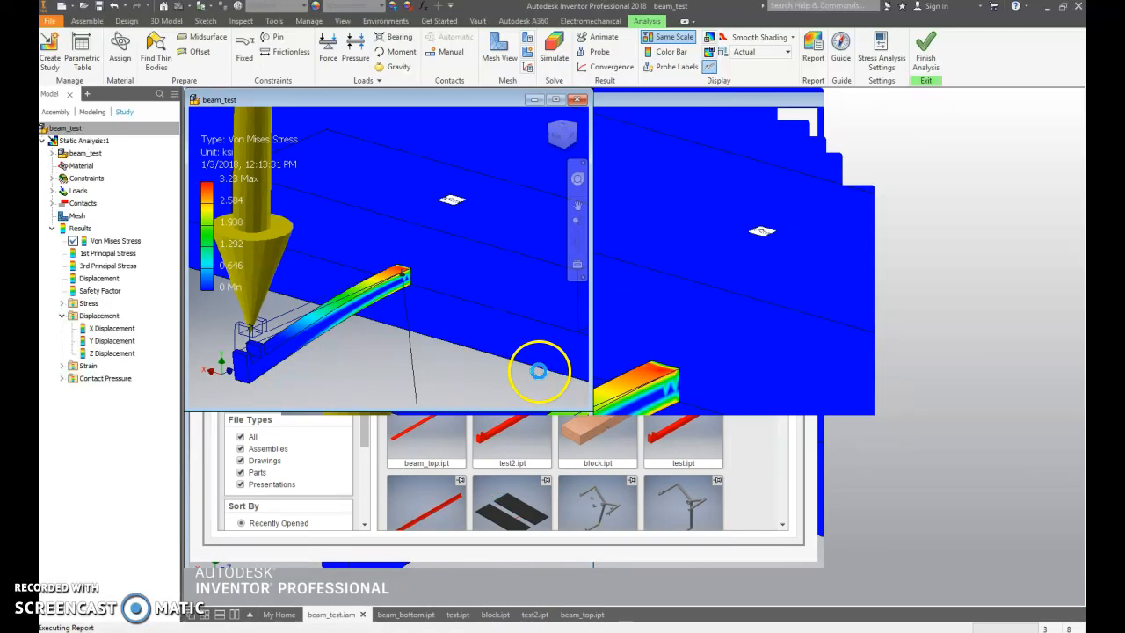